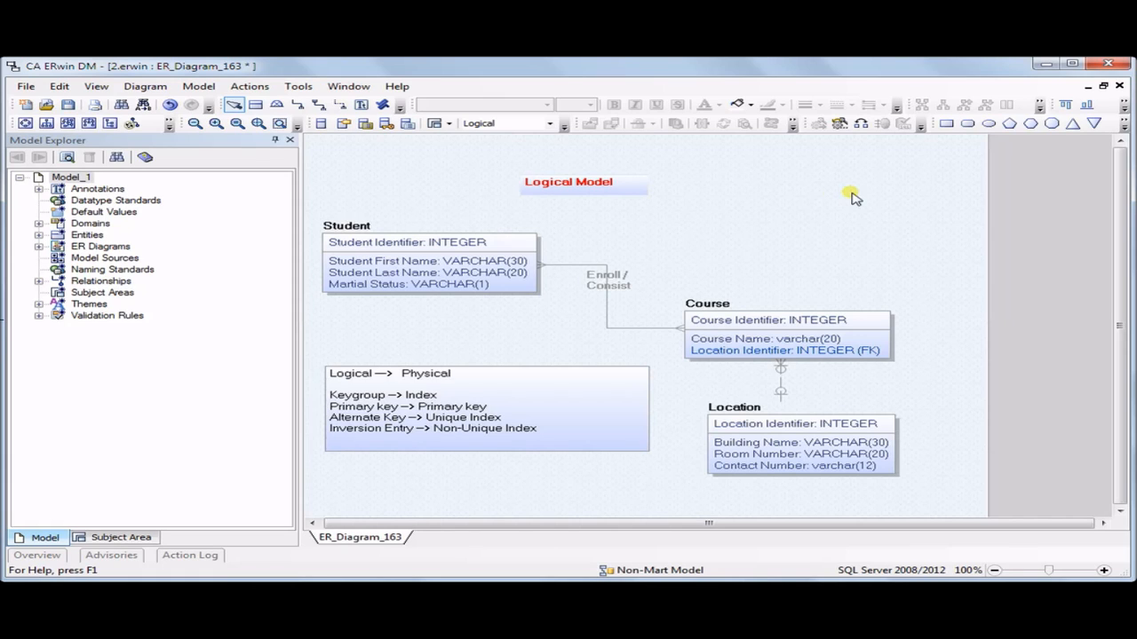
pyautogui.moveTo(462, 382)
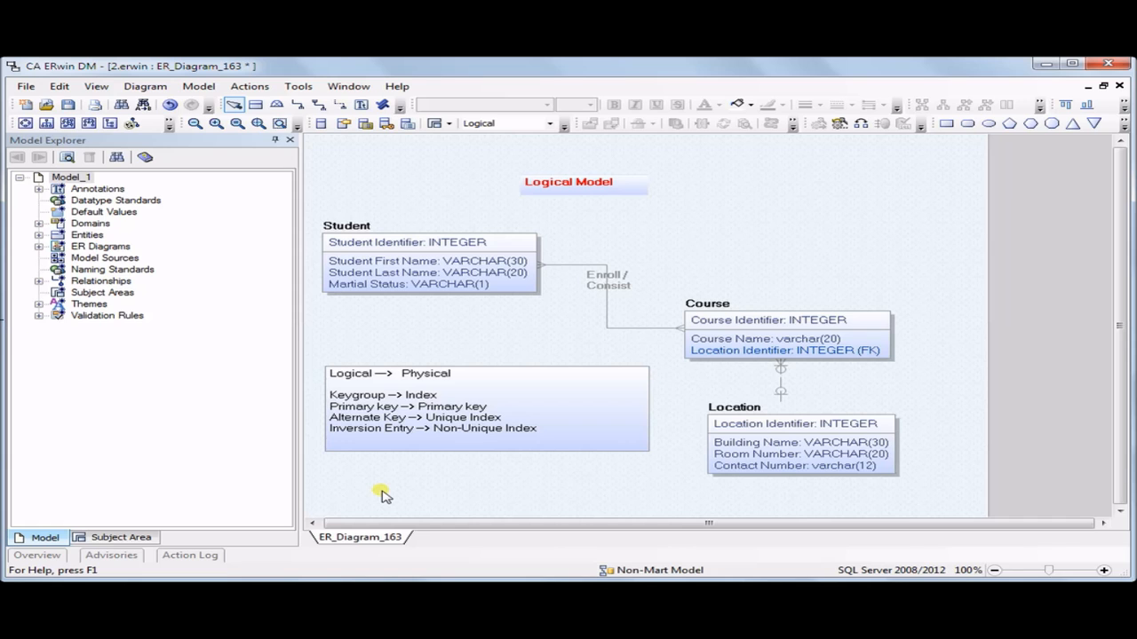
# - Bring up the Key Group editor for the Student entity, showing primary key group XPKStudent
pyautogui.click(347, 225)
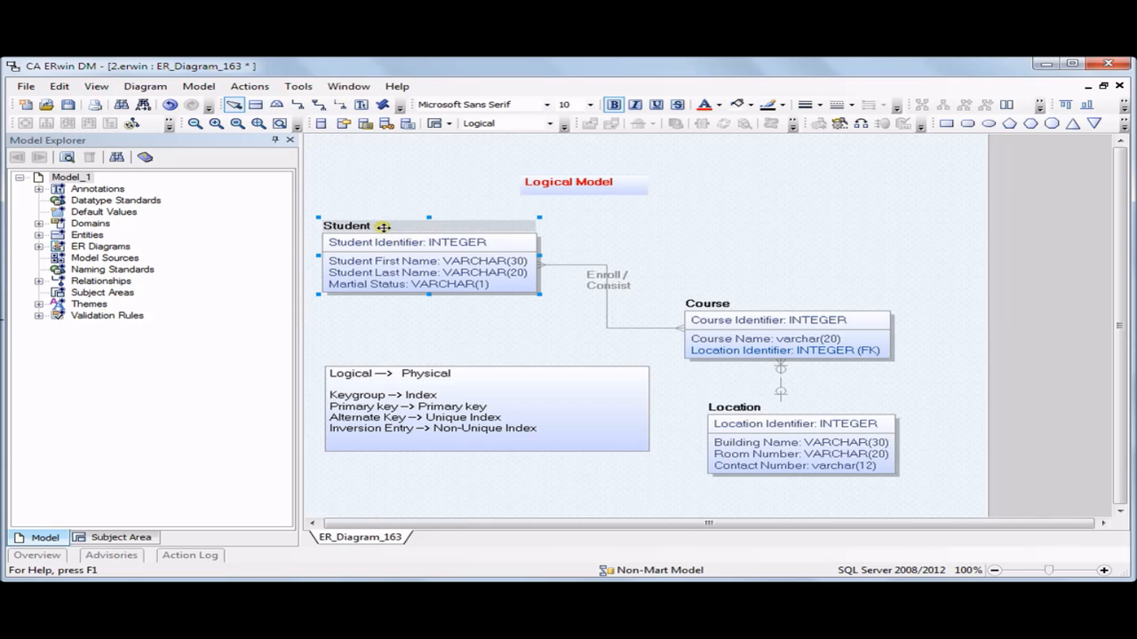
pyautogui.rightClick(418, 242)
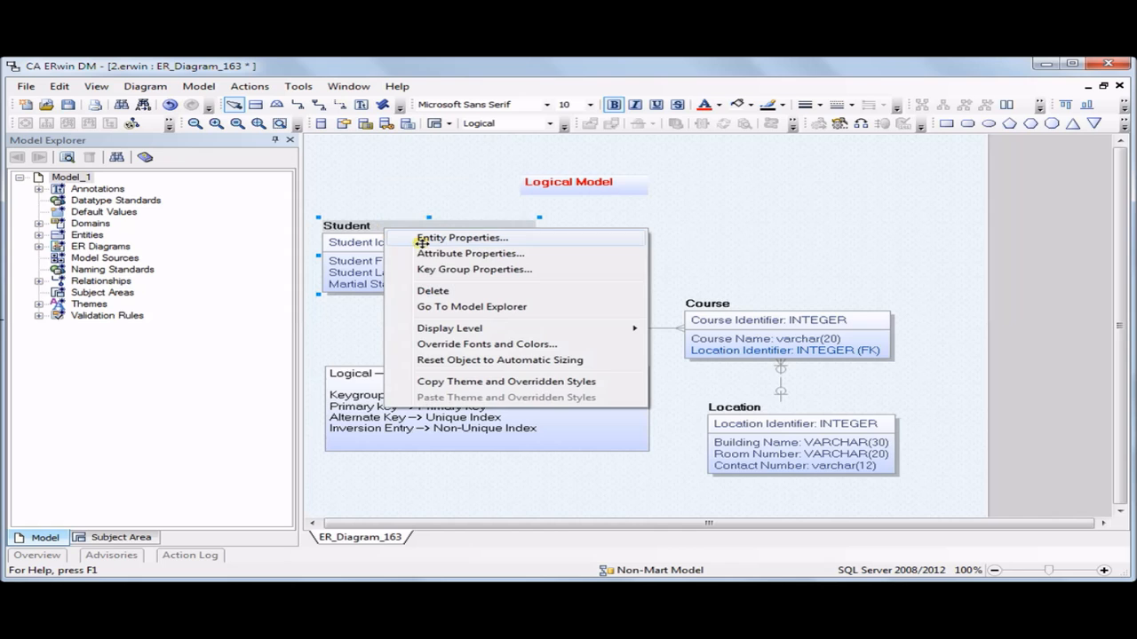
pyautogui.click(472, 270)
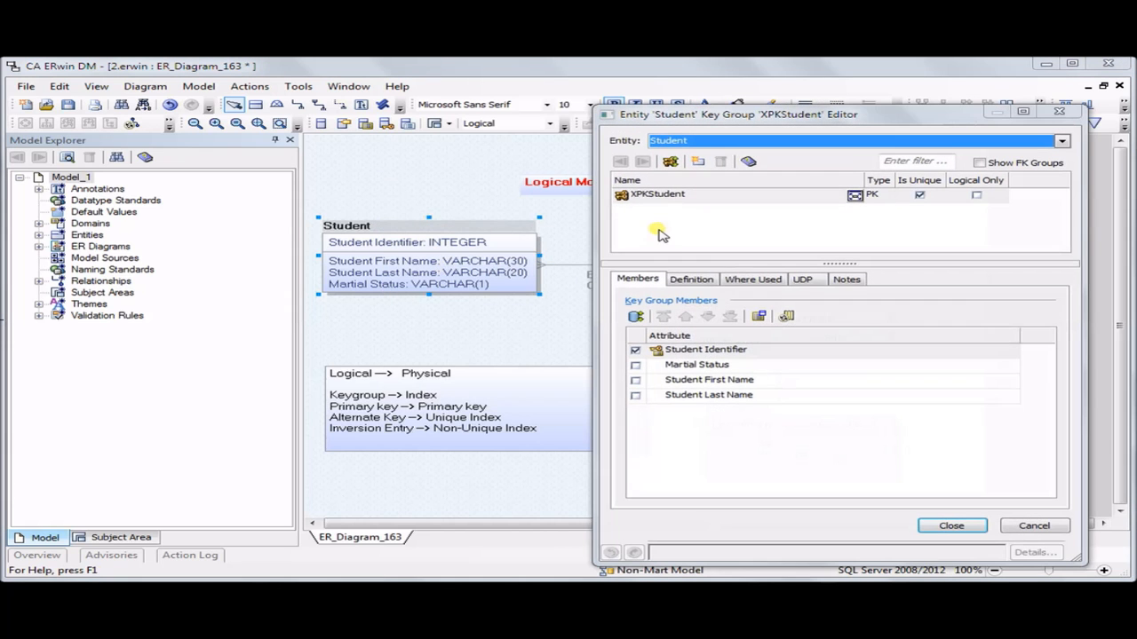
pyautogui.moveTo(649, 203)
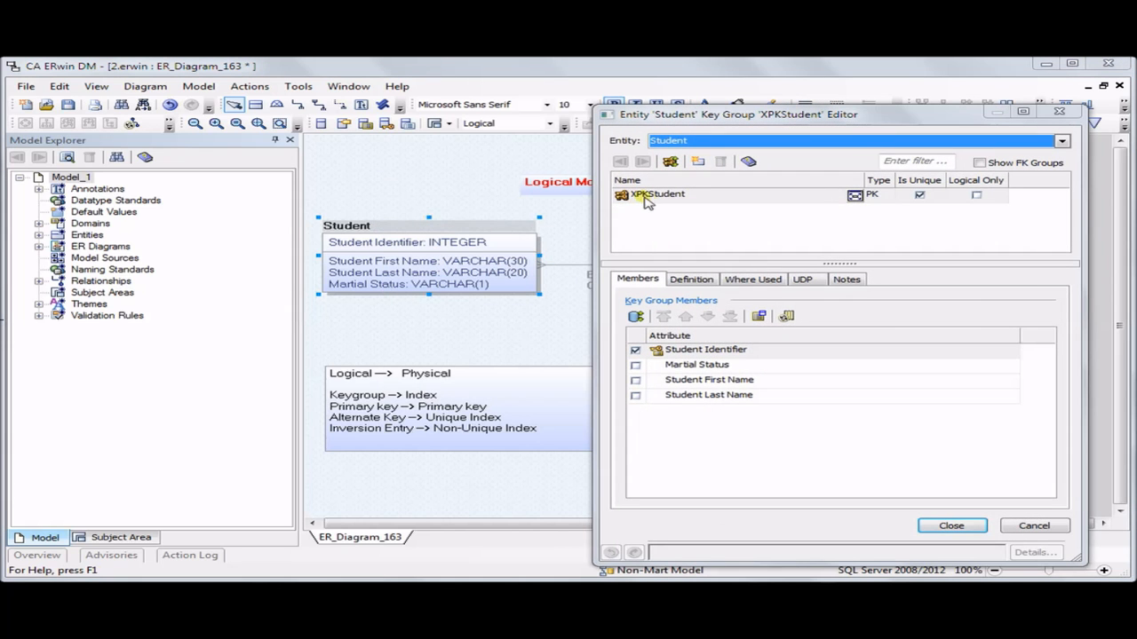
pyautogui.moveTo(696, 199)
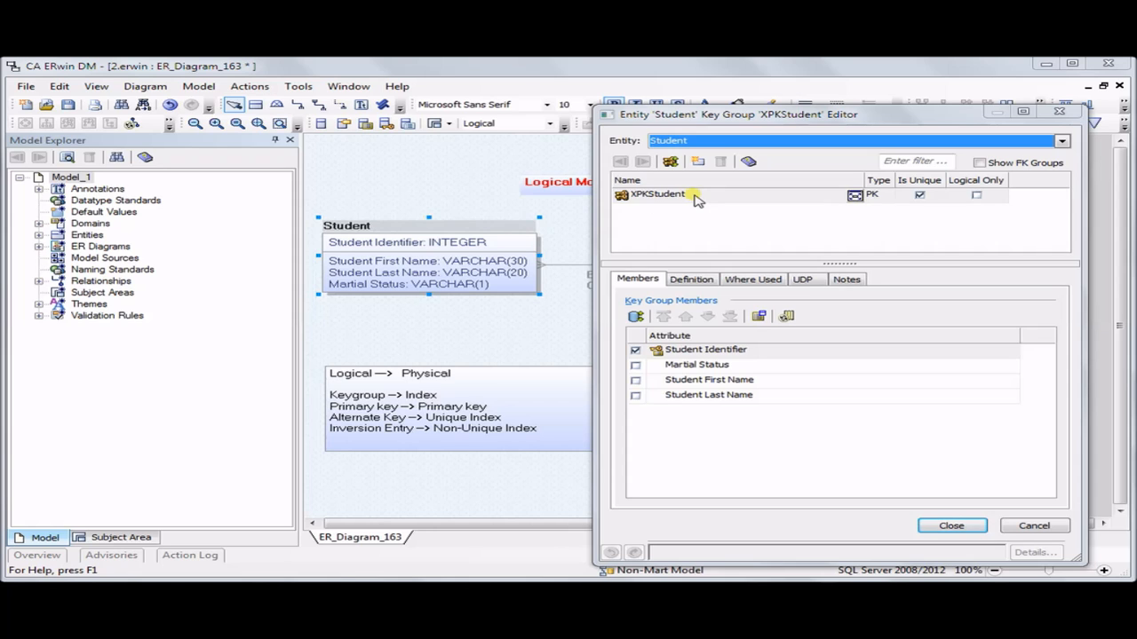
pyautogui.moveTo(874, 203)
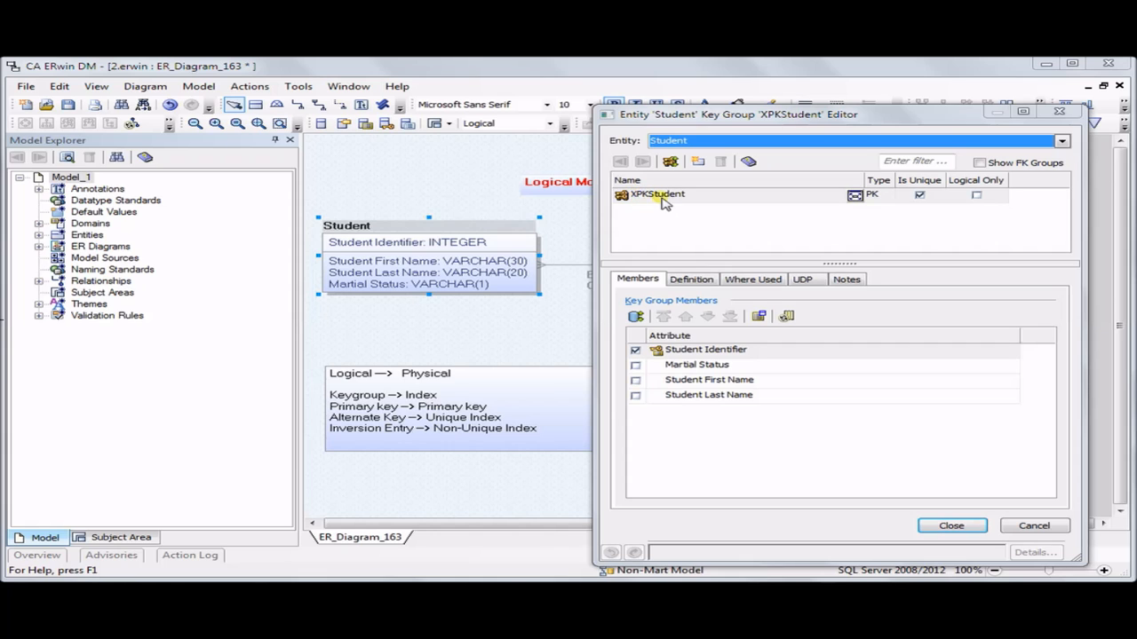
pyautogui.moveTo(638, 203)
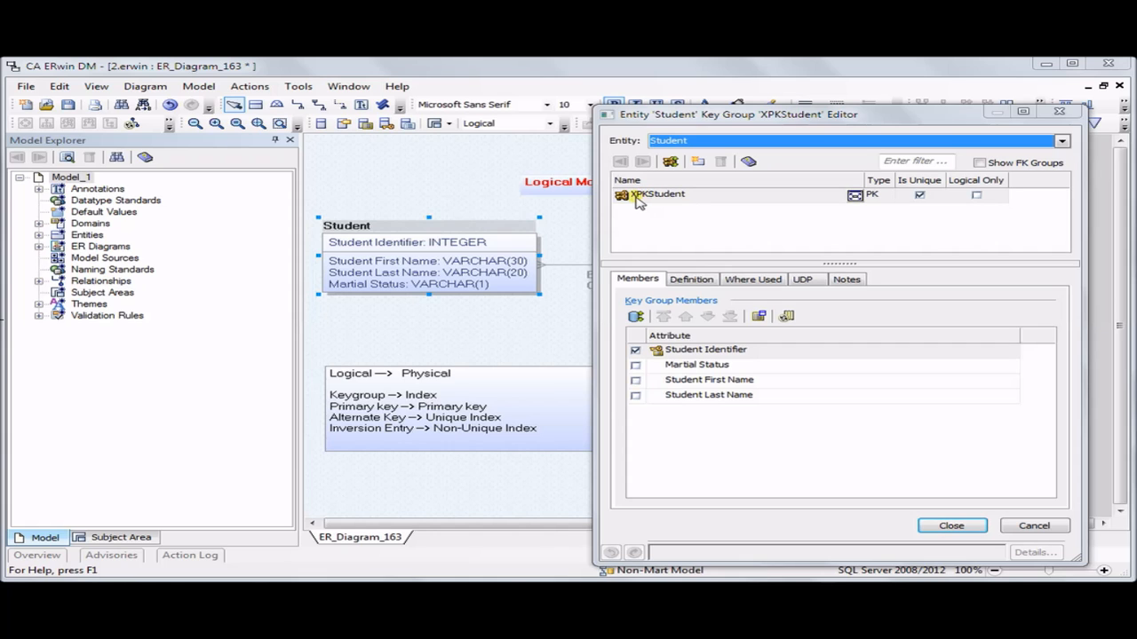
pyautogui.moveTo(654, 203)
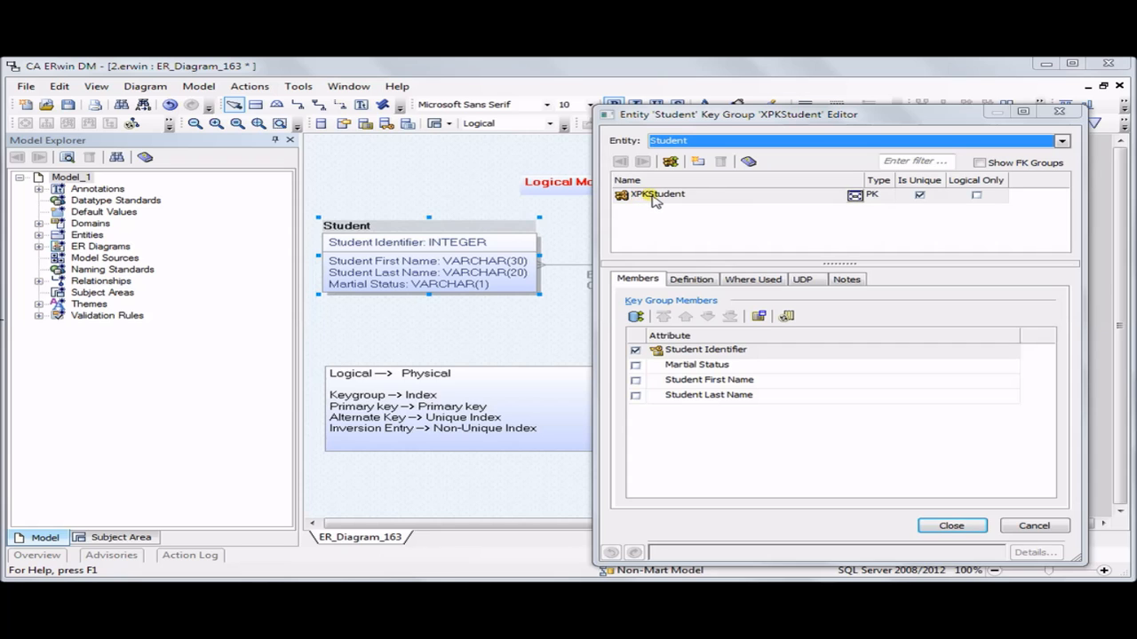
pyautogui.moveTo(696, 177)
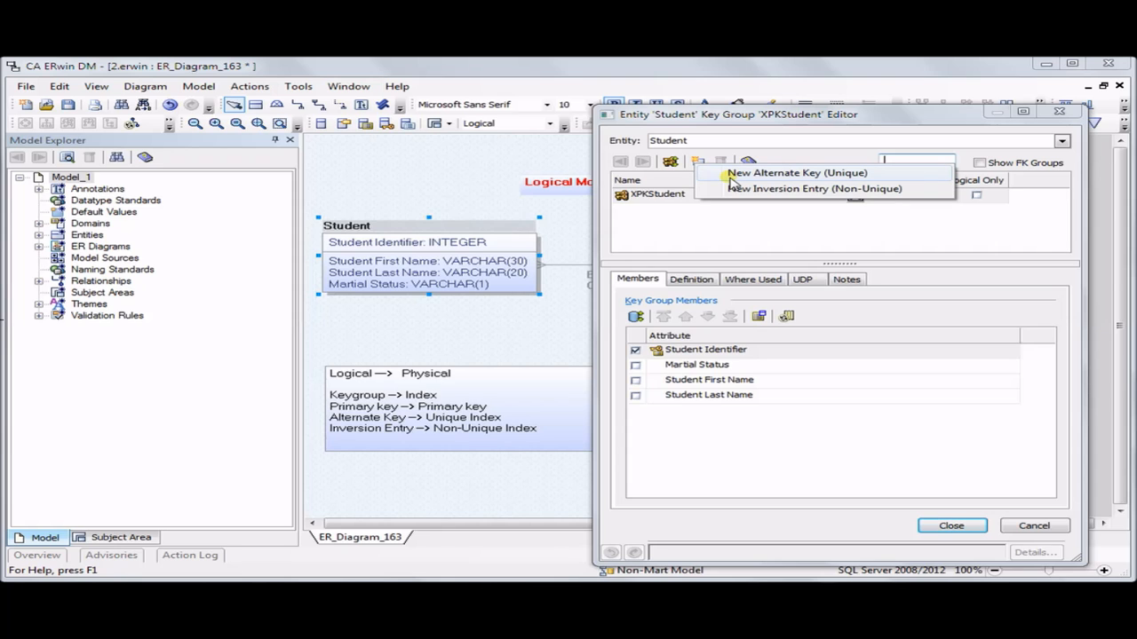
# - Add a unique alternate key group XAK1Student and a non-unique inversion entry XIE1Student to Student
pyautogui.click(795, 172)
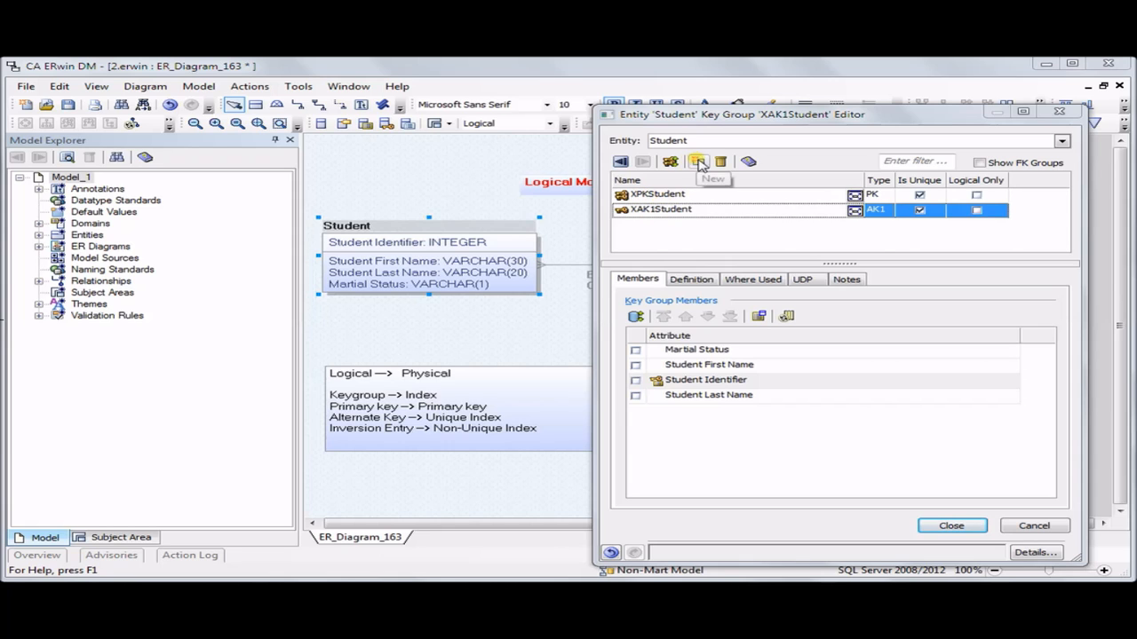
pyautogui.click(700, 160)
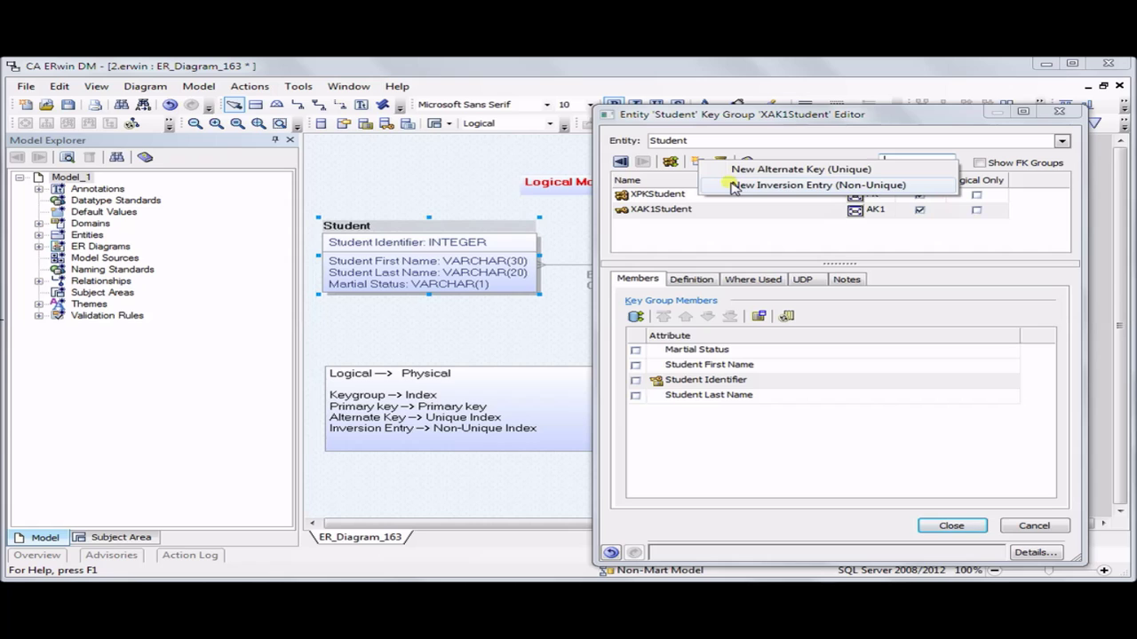
pyautogui.click(818, 185)
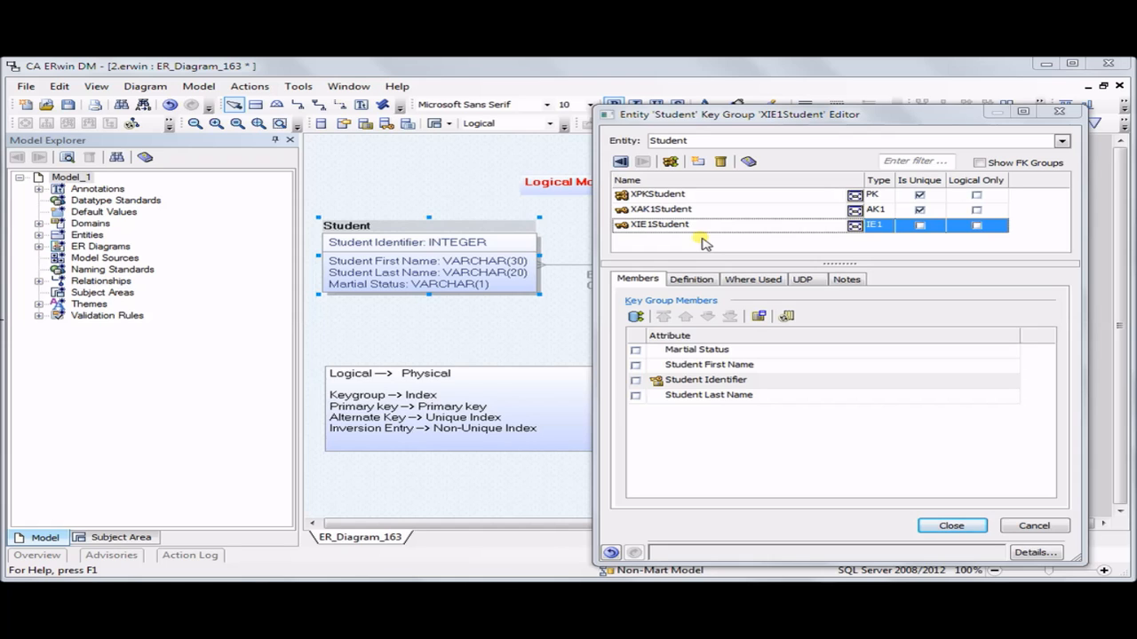
pyautogui.moveTo(682, 195)
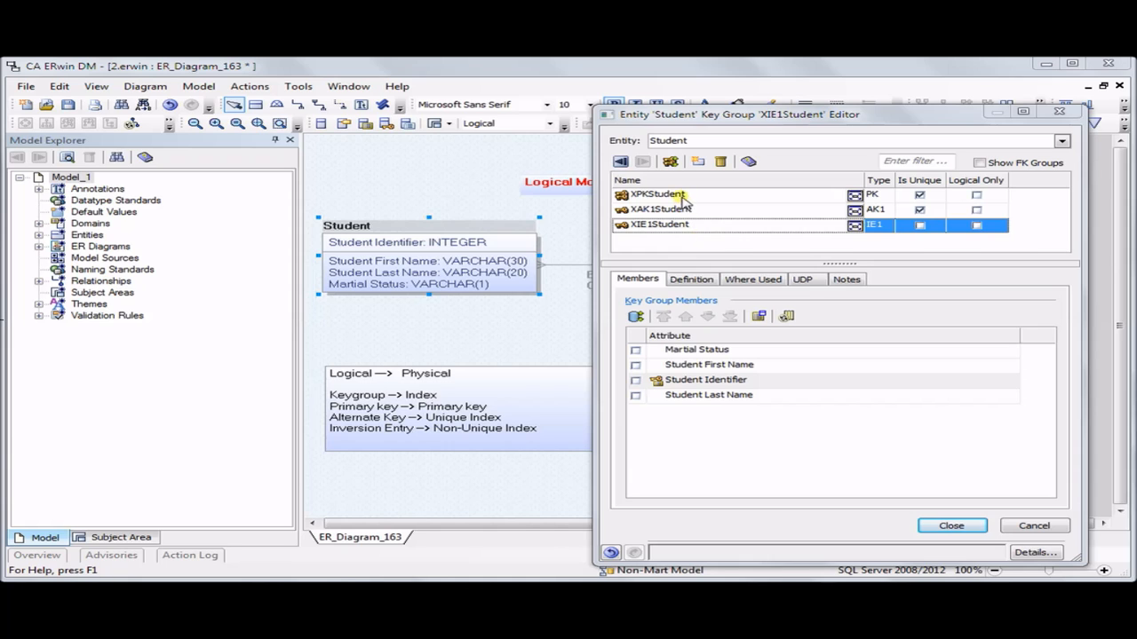
pyautogui.moveTo(668, 197)
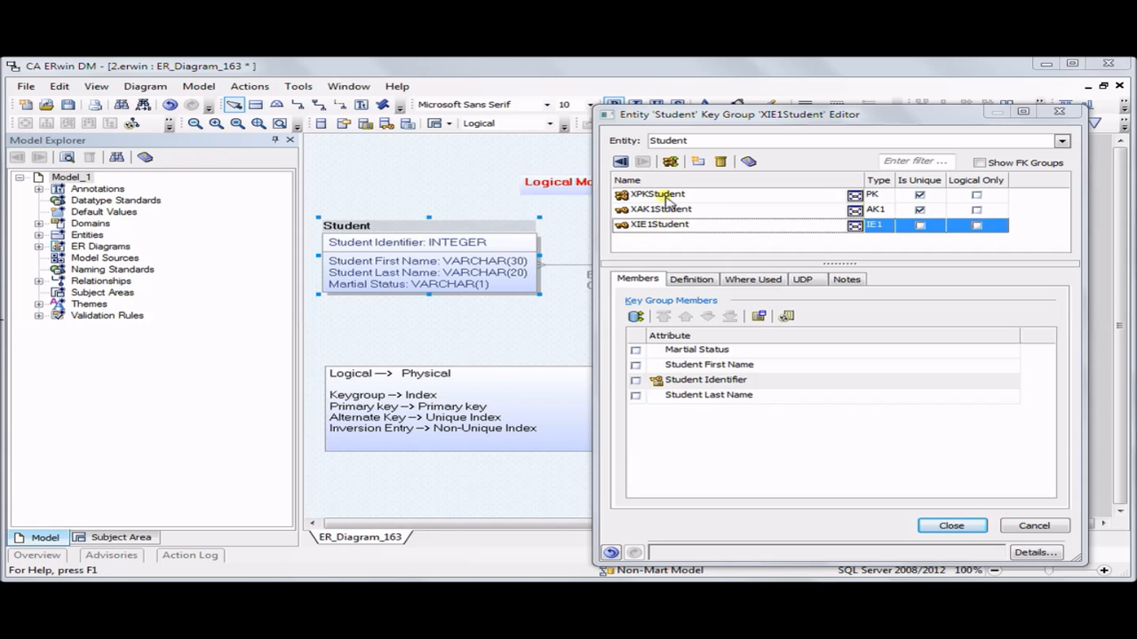
pyautogui.moveTo(657, 210)
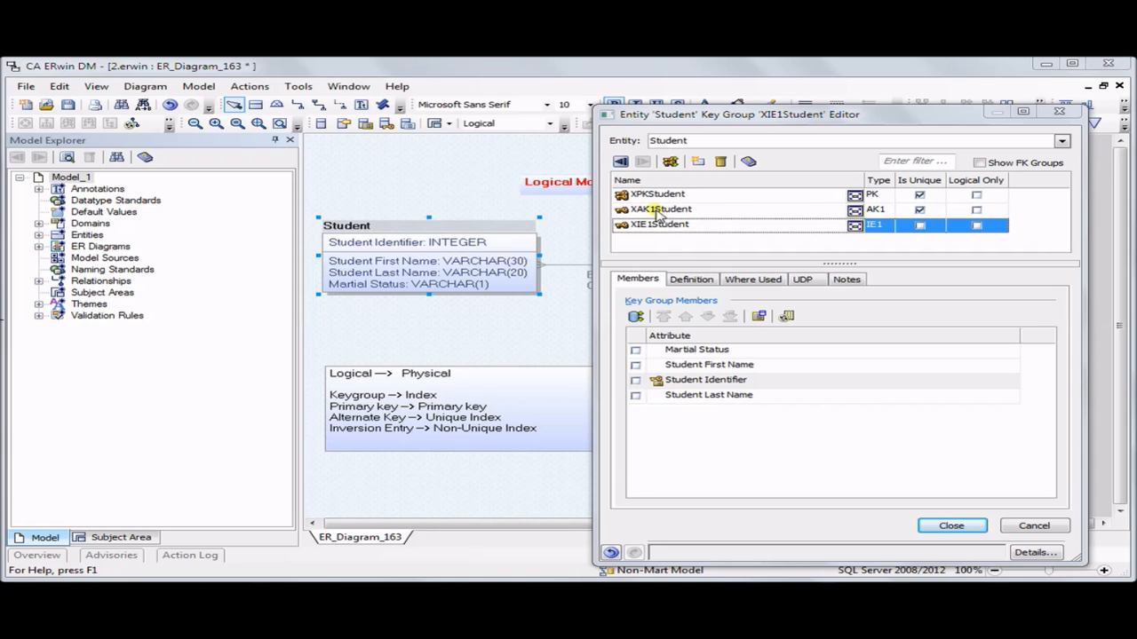
pyautogui.click(661, 210)
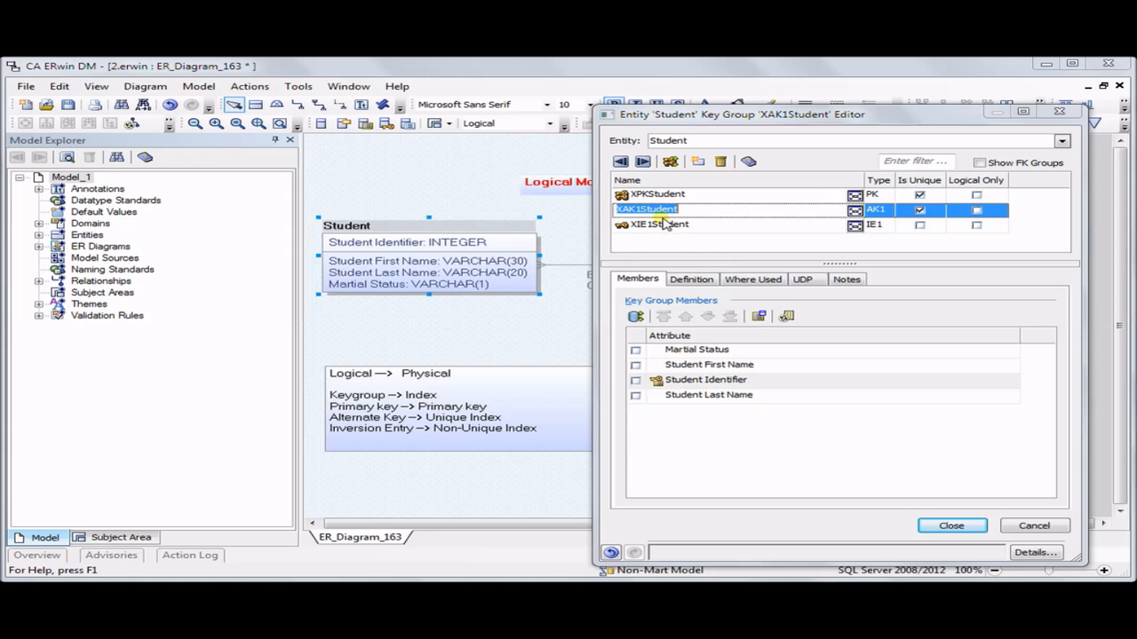
pyautogui.moveTo(665, 245)
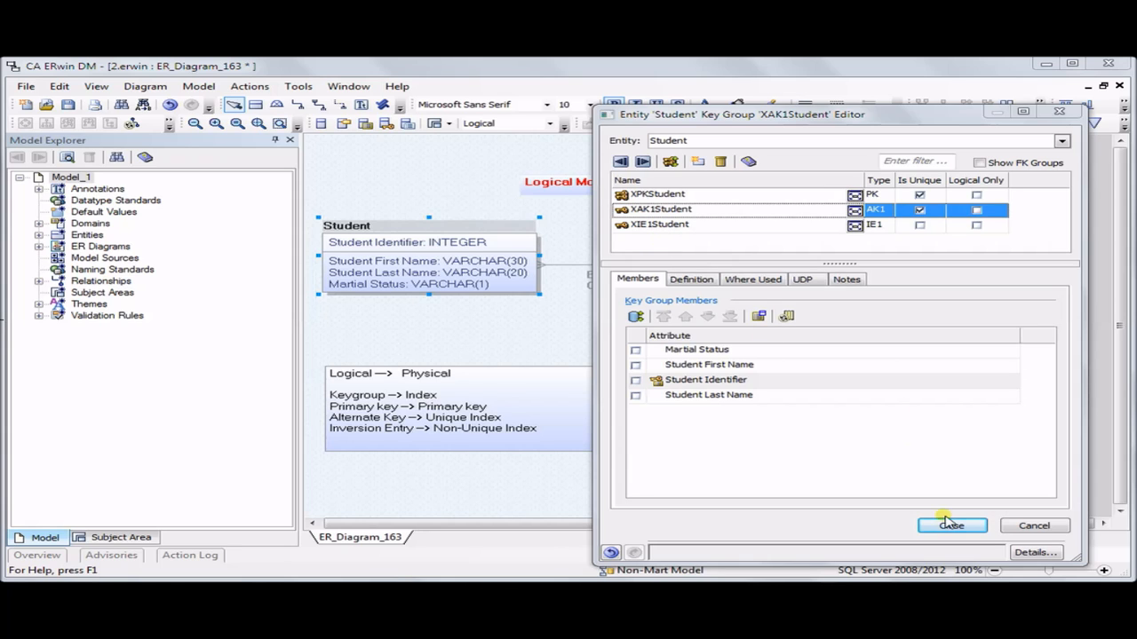
pyautogui.click(950, 526)
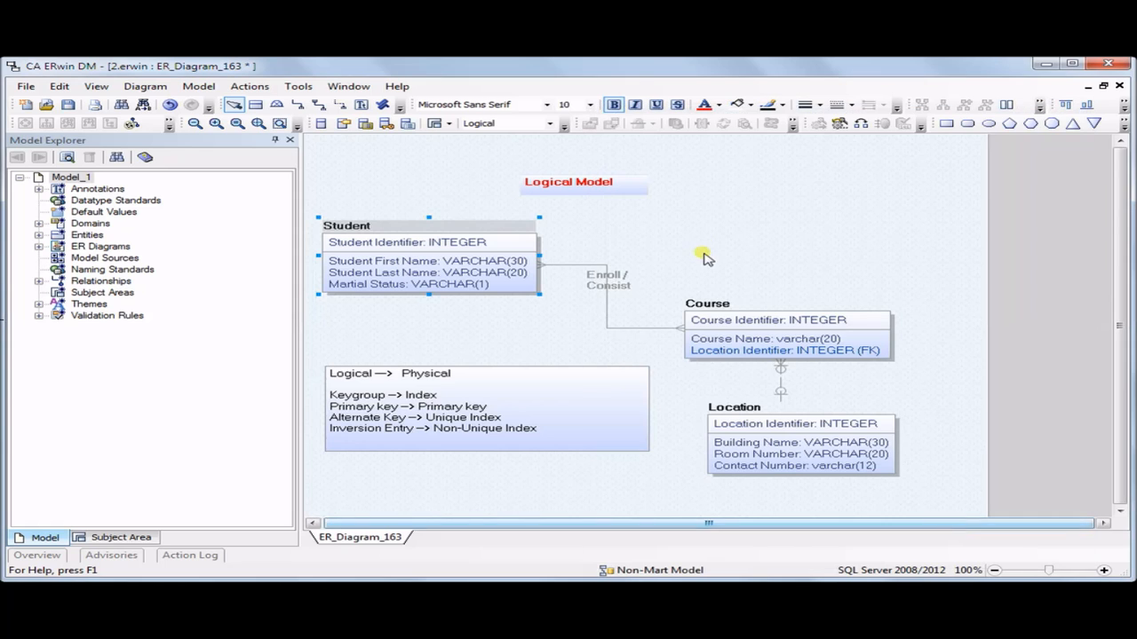
# - Switch the diagram display from Logical to Physical model
pyautogui.click(549, 123)
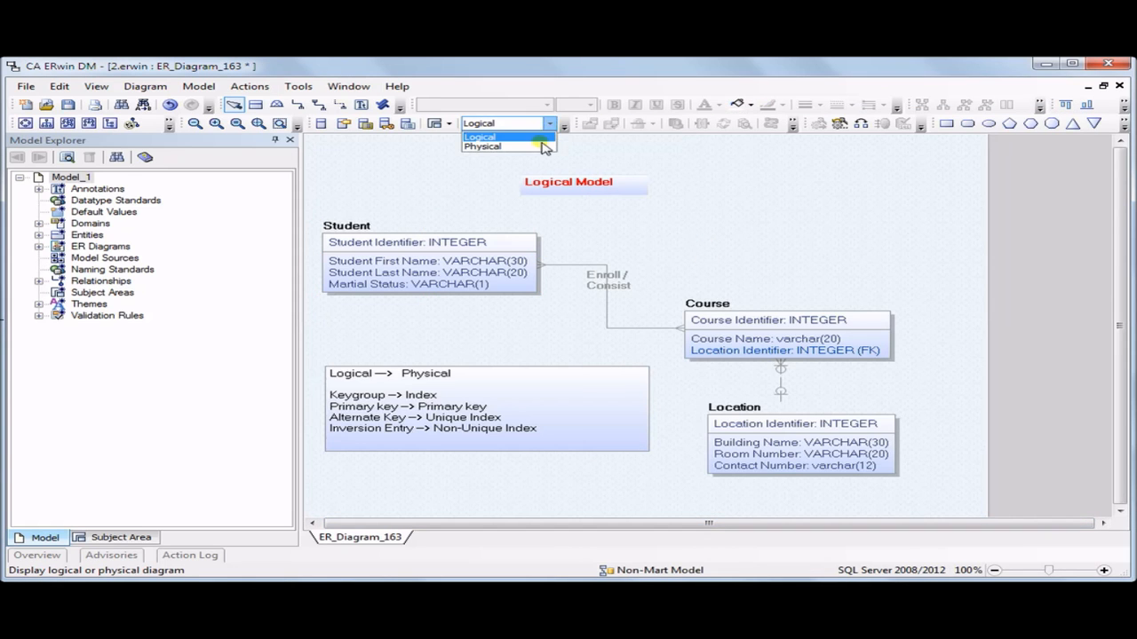
pyautogui.click(483, 145)
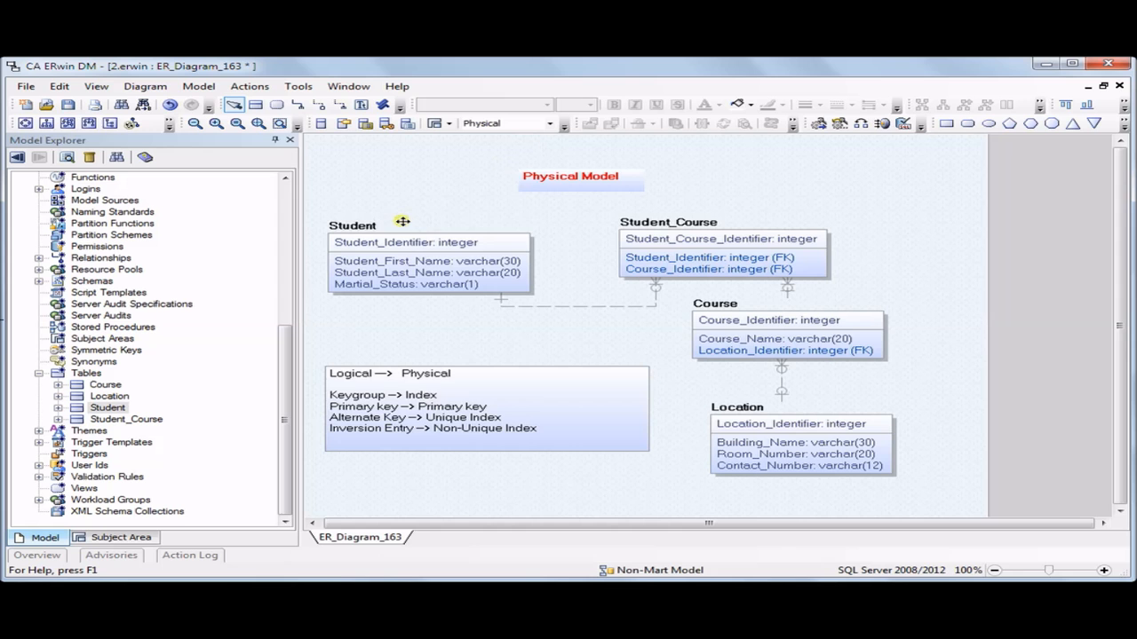
# - In the Student table index editor add non-unique index x_Student_2 (IE2) and unique index x_Student_uk_2 (AK2)
pyautogui.click(426, 262)
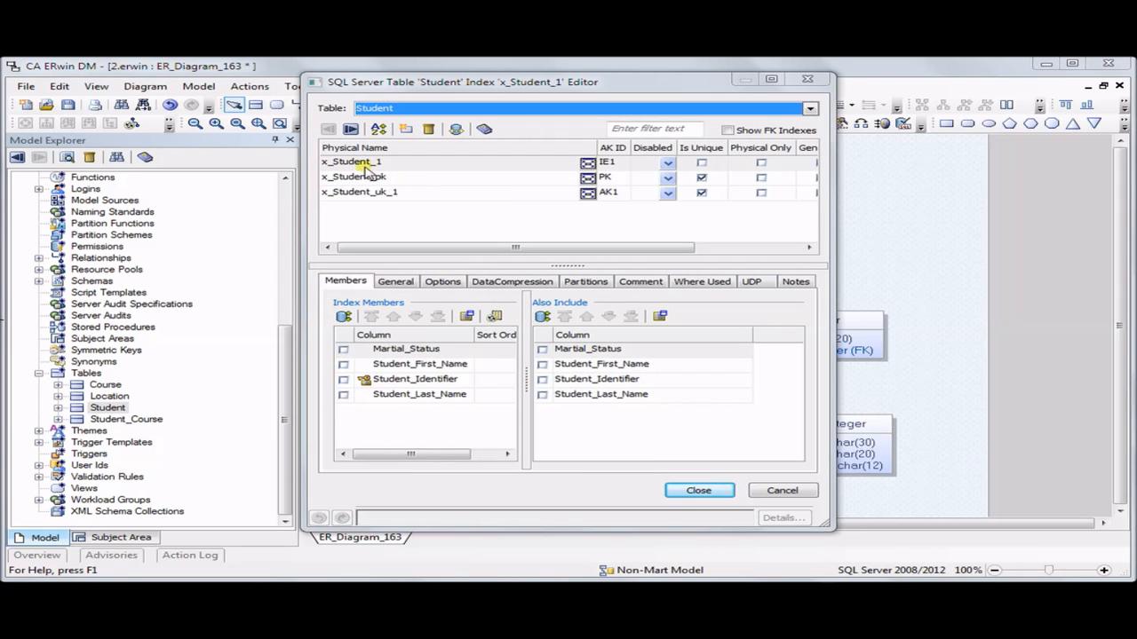
pyautogui.moveTo(341, 176)
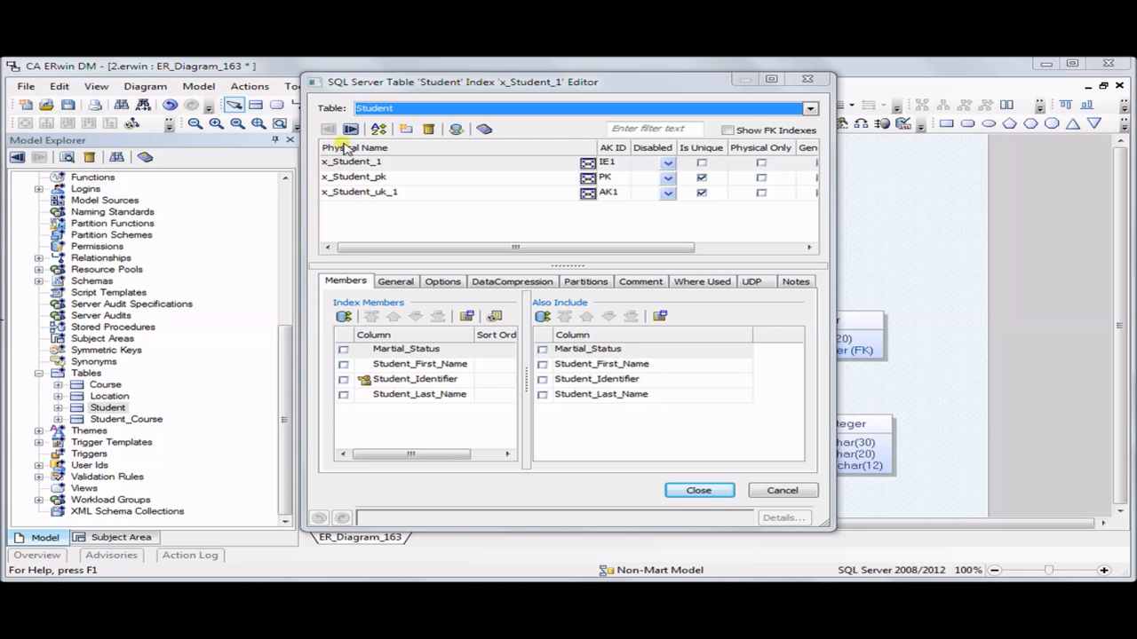
pyautogui.moveTo(392, 204)
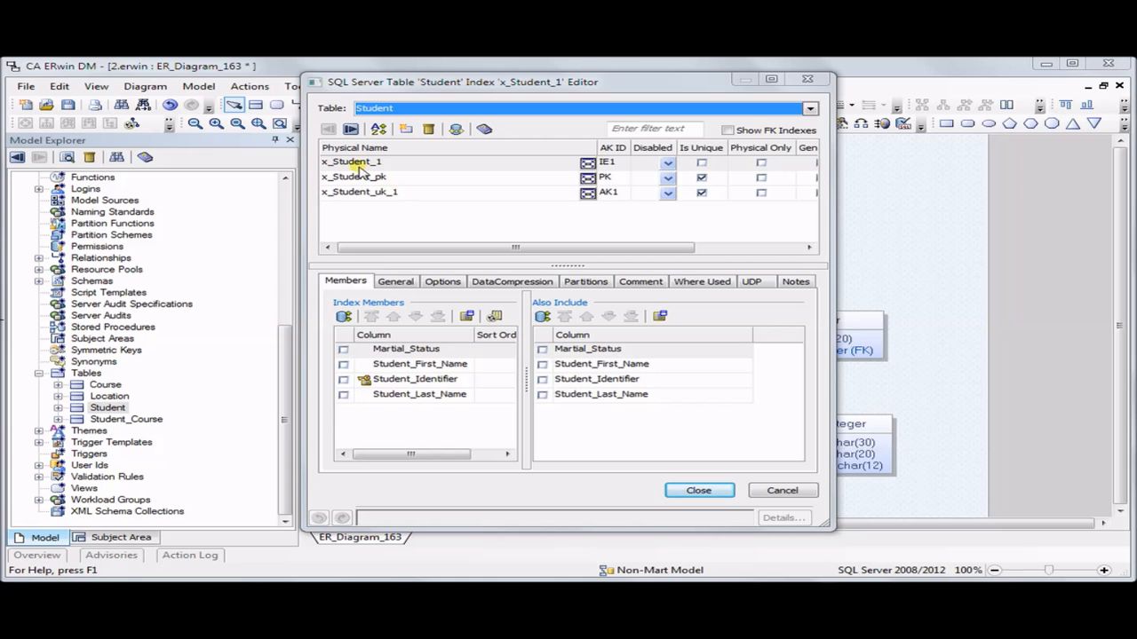
pyautogui.moveTo(611, 171)
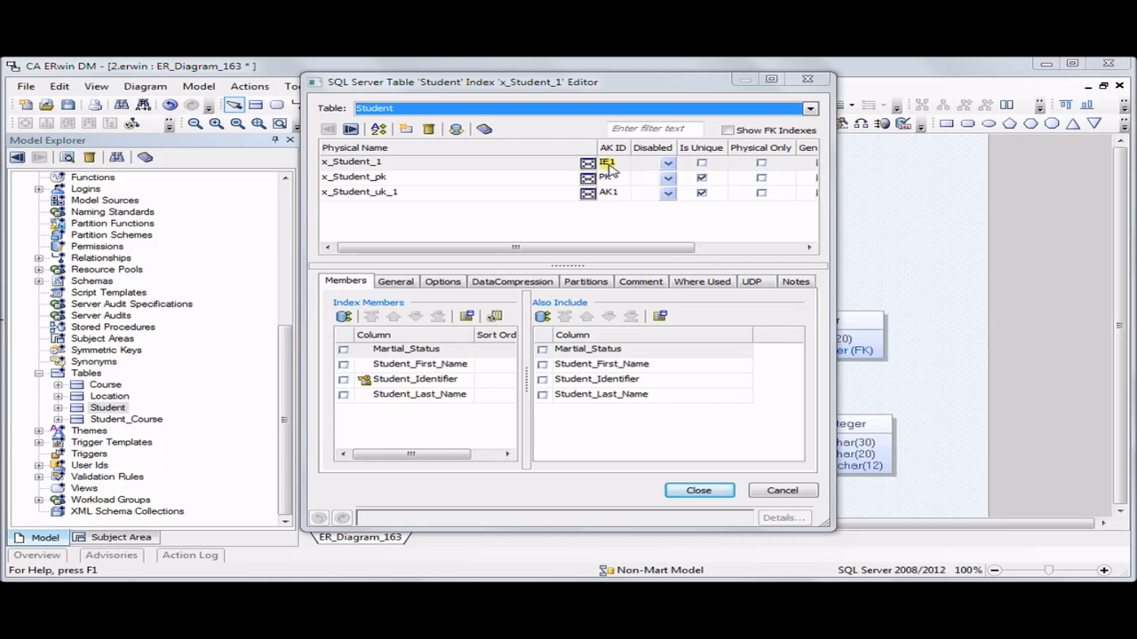
pyautogui.click(405, 128)
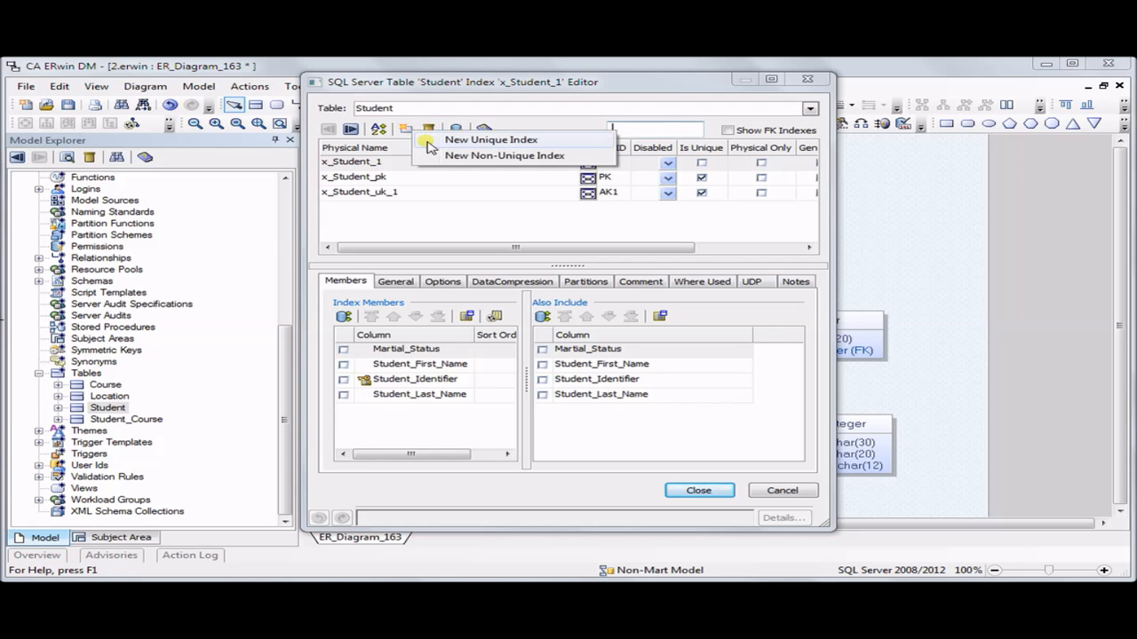
pyautogui.click(505, 156)
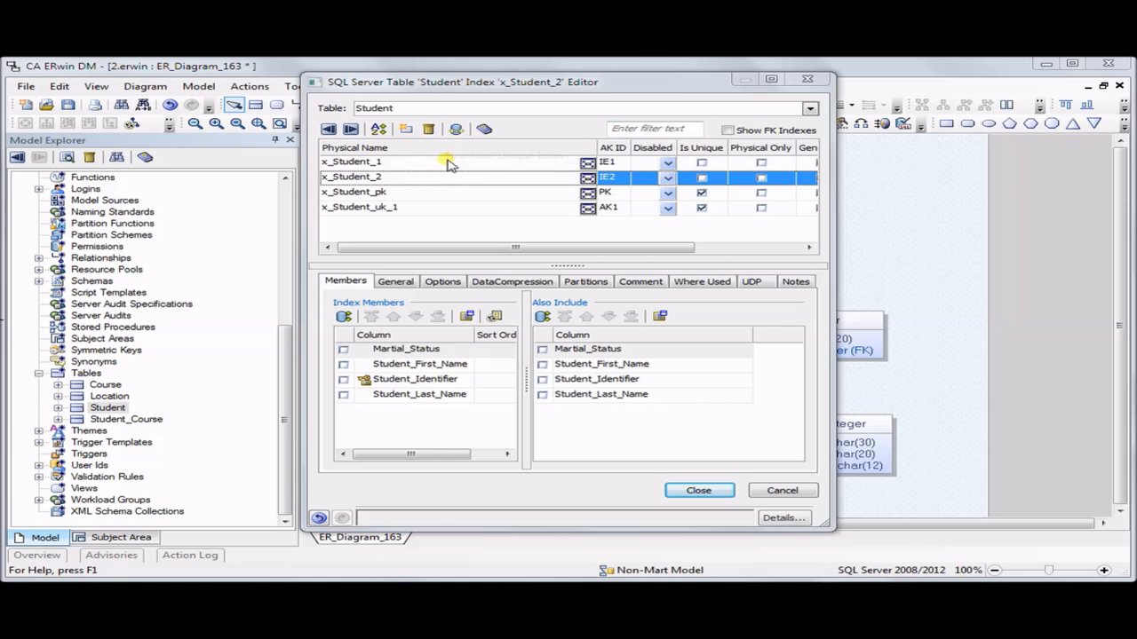
pyautogui.moveTo(607, 183)
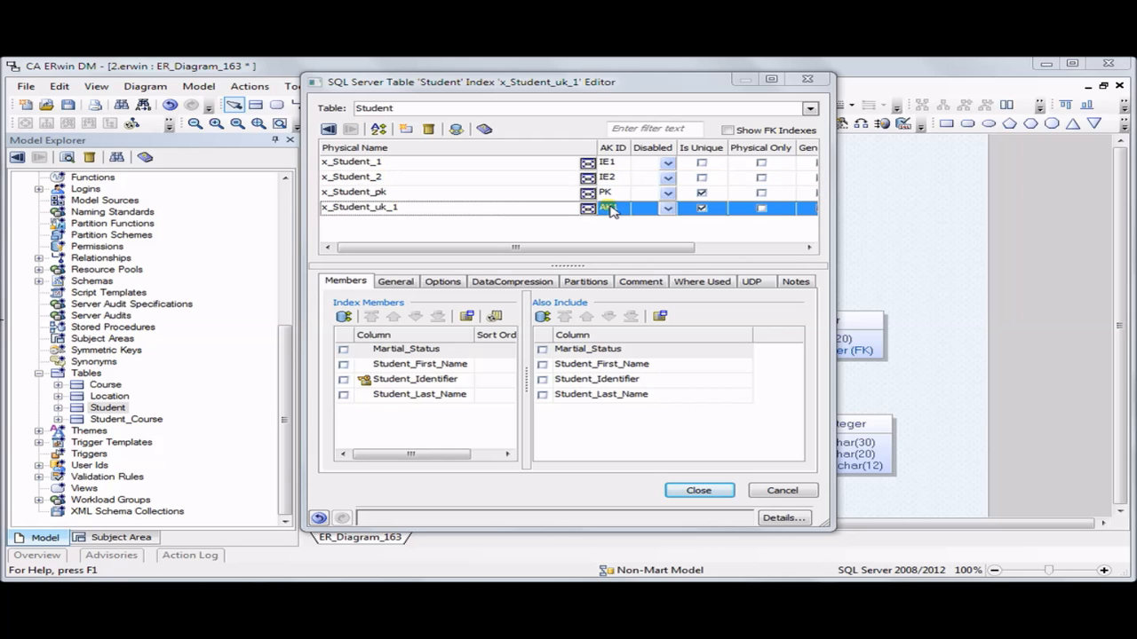
pyautogui.doubleClick(359, 206)
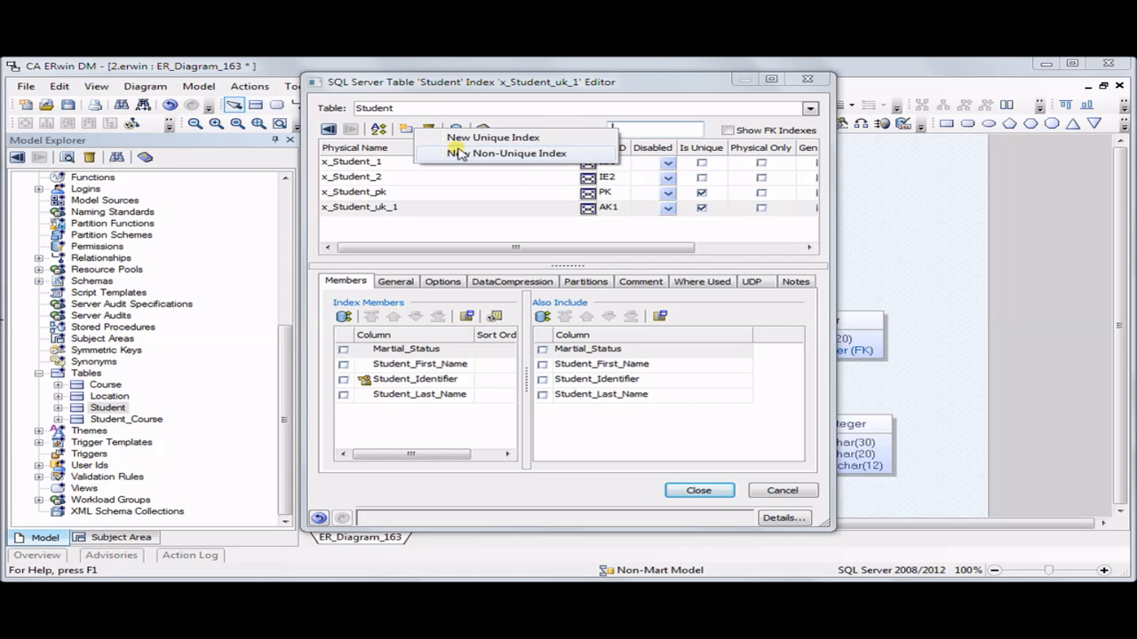
pyautogui.click(493, 137)
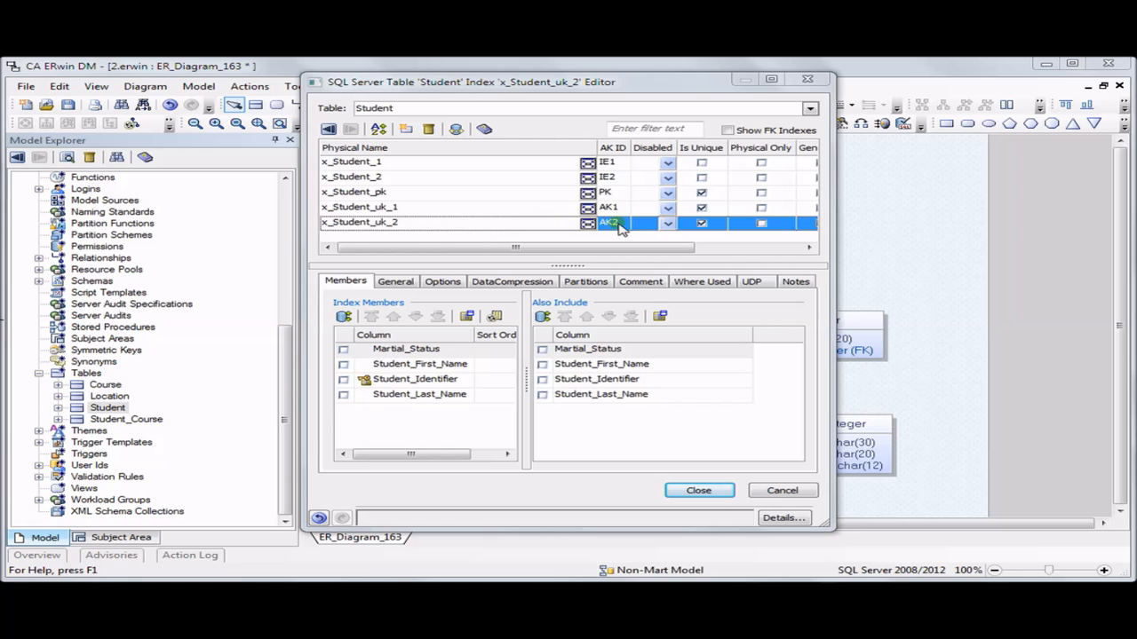
pyautogui.doubleClick(359, 222)
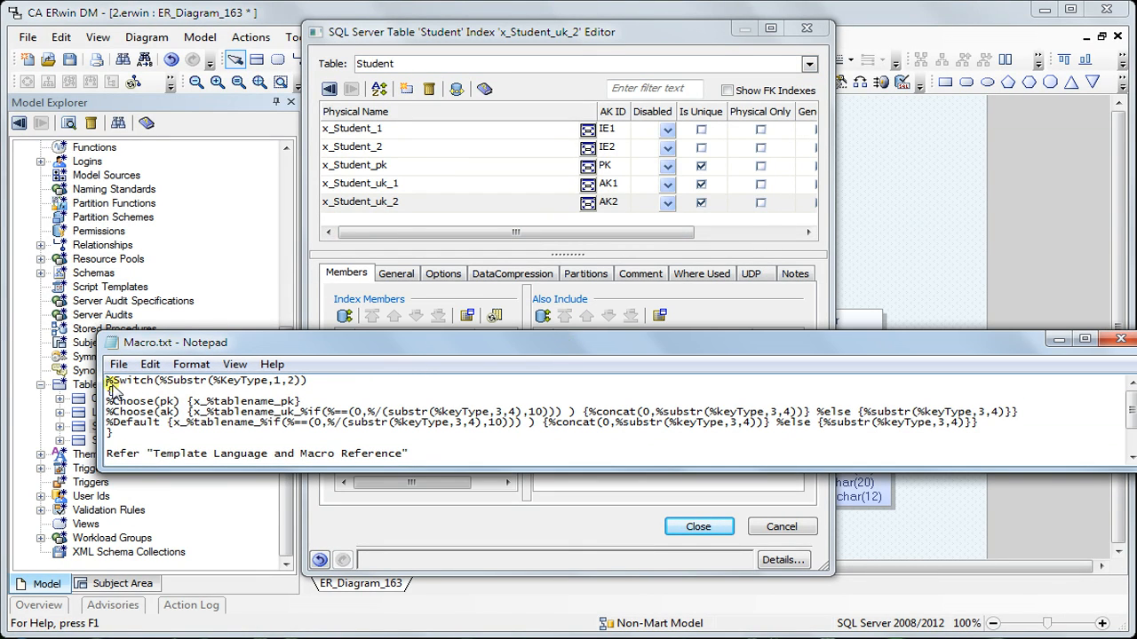
# - Select all of the Macro.txt naming macro text, then leave the Student index editor
pyautogui.press('ctrl+a')
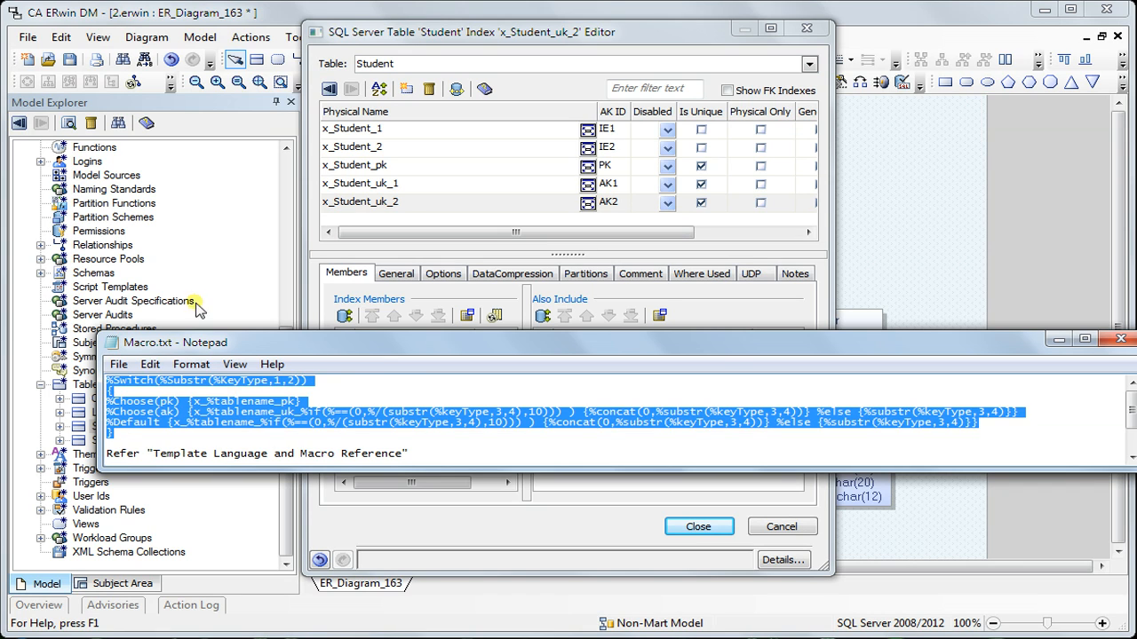
pyautogui.moveTo(221, 37)
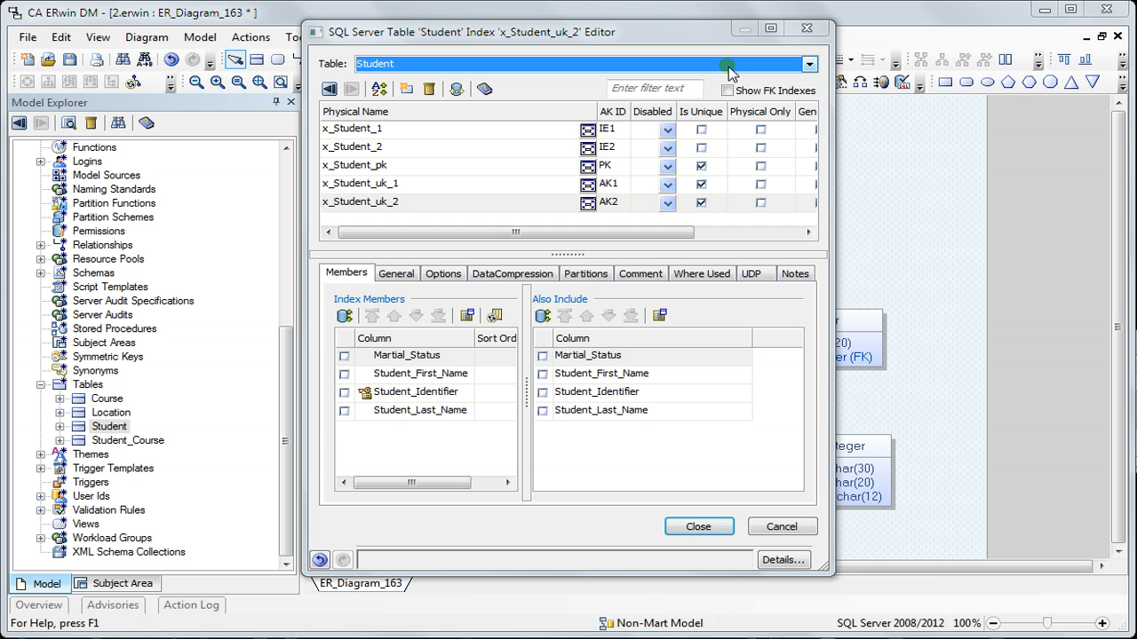
pyautogui.click(698, 526)
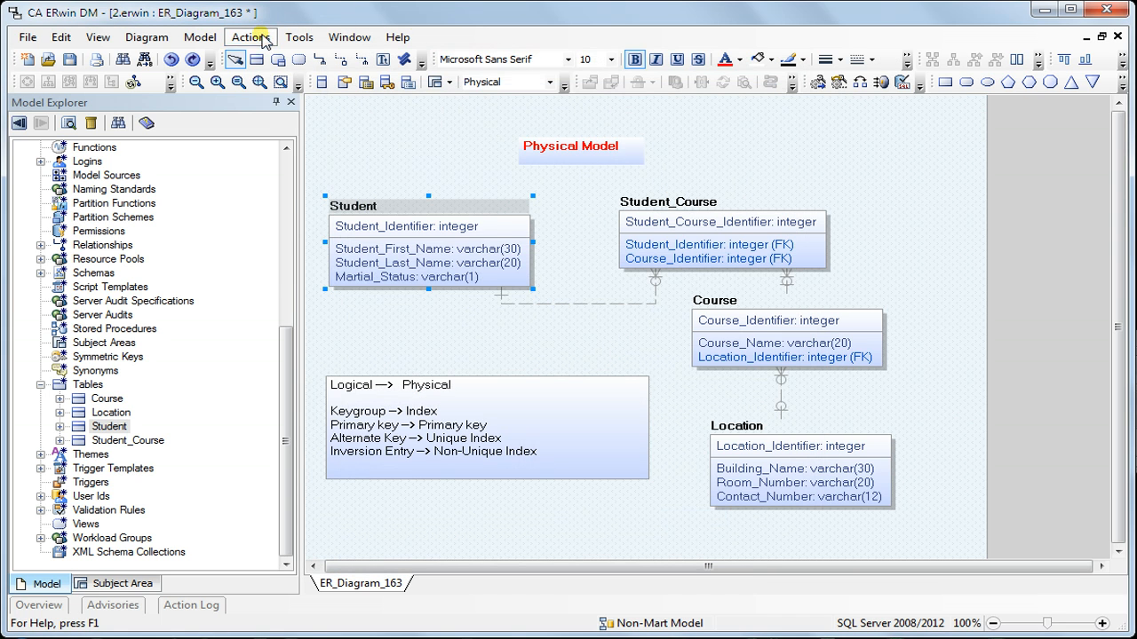
# - Set the Key Group to Index macro name to the %Switch macro in Model Naming Options and close it
pyautogui.click(251, 35)
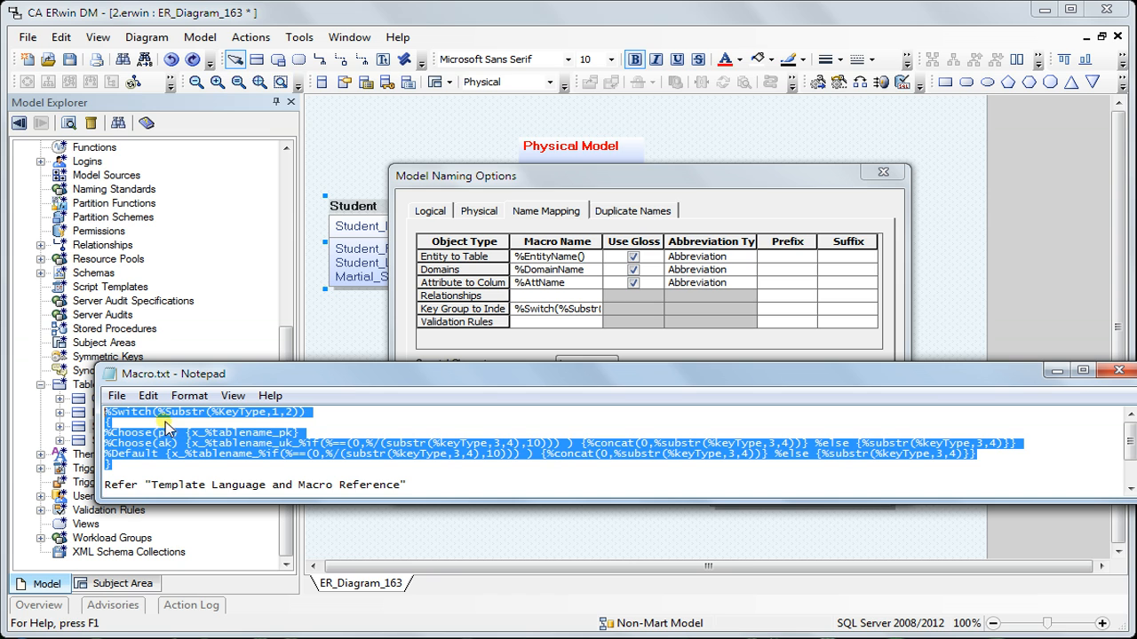
pyautogui.moveTo(318, 417)
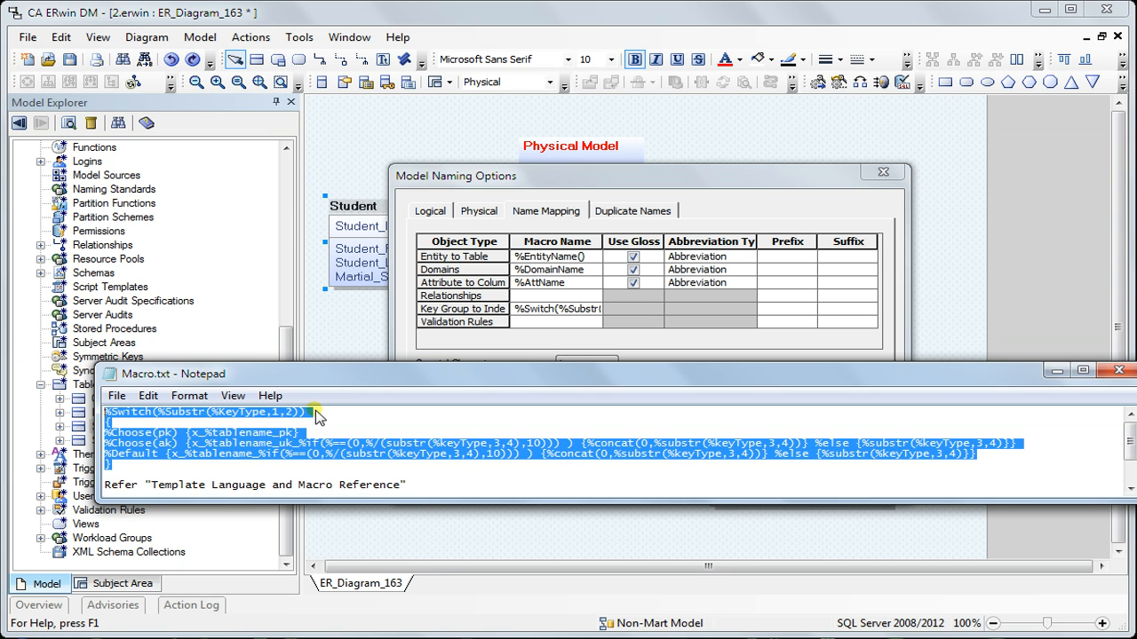
pyautogui.moveTo(883, 172)
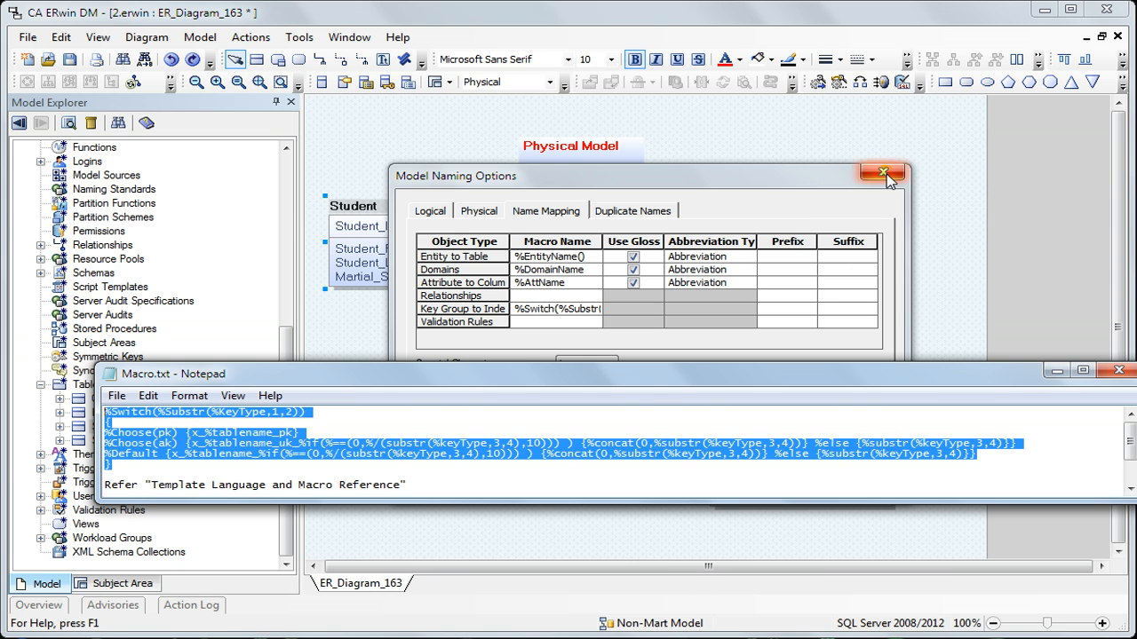
pyautogui.click(883, 174)
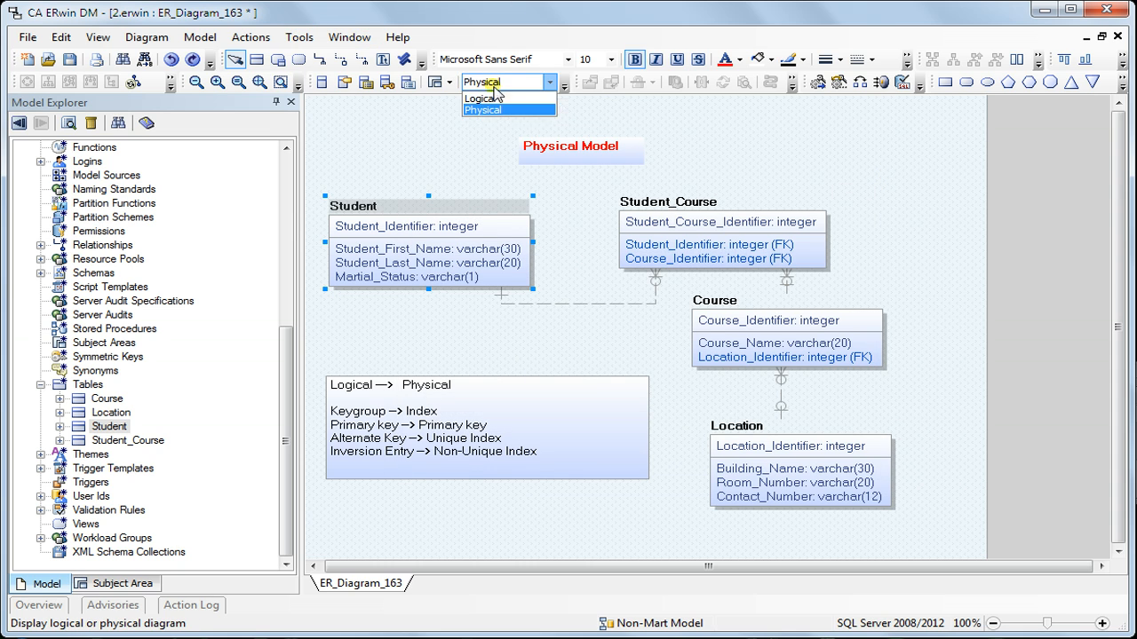
# - Return to the logical model and bring up the Student entity's Key Group Properties
pyautogui.click(251, 36)
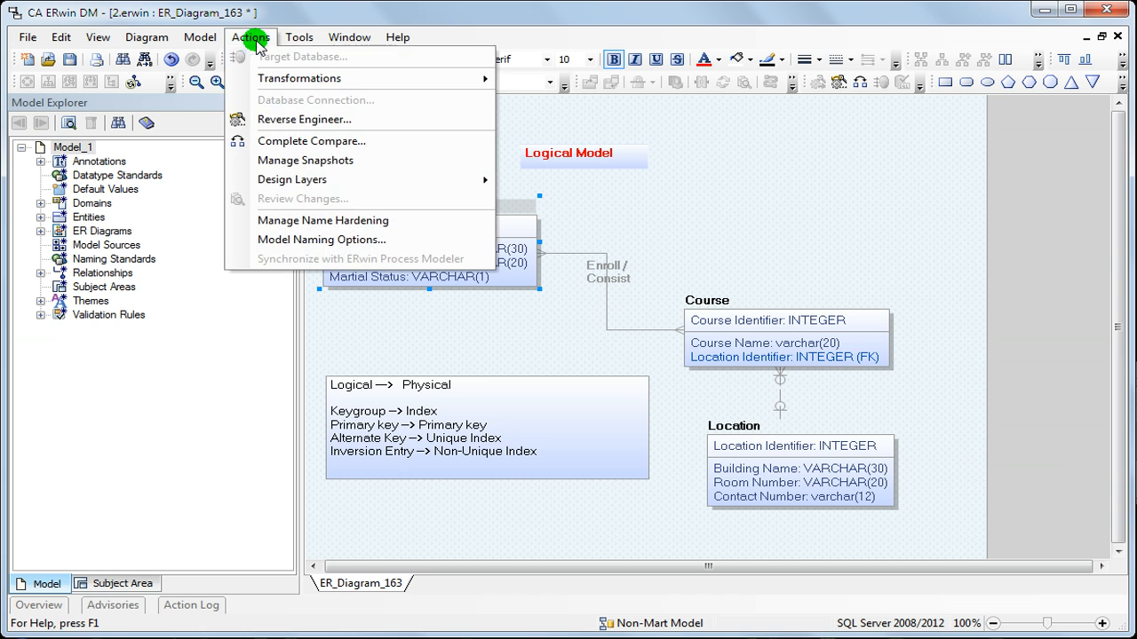
pyautogui.rightClick(437, 213)
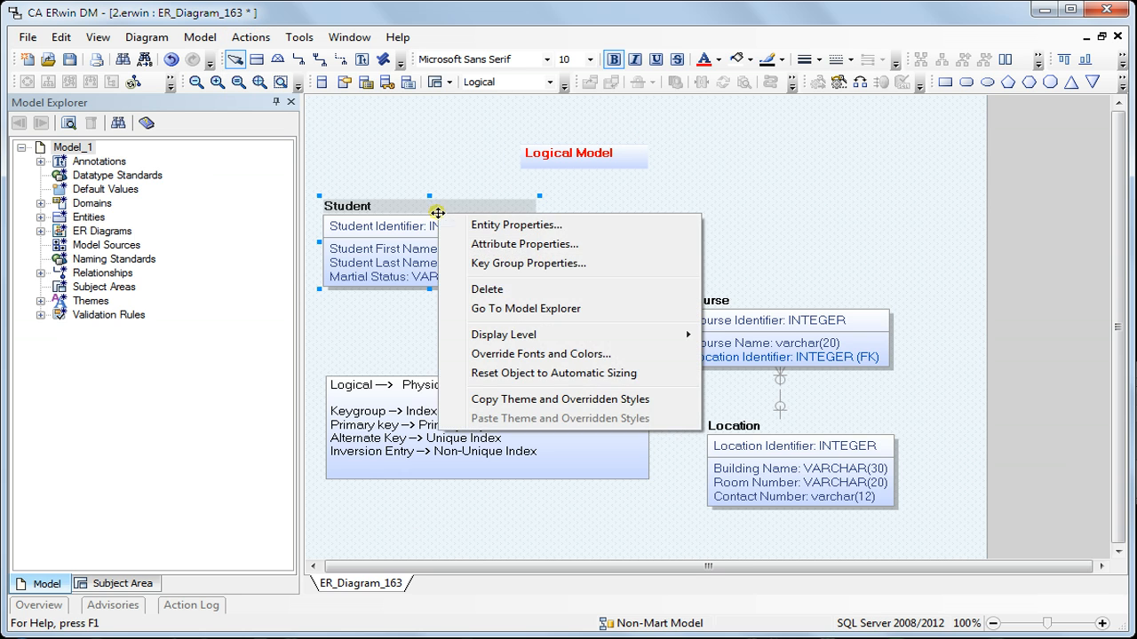
pyautogui.click(528, 263)
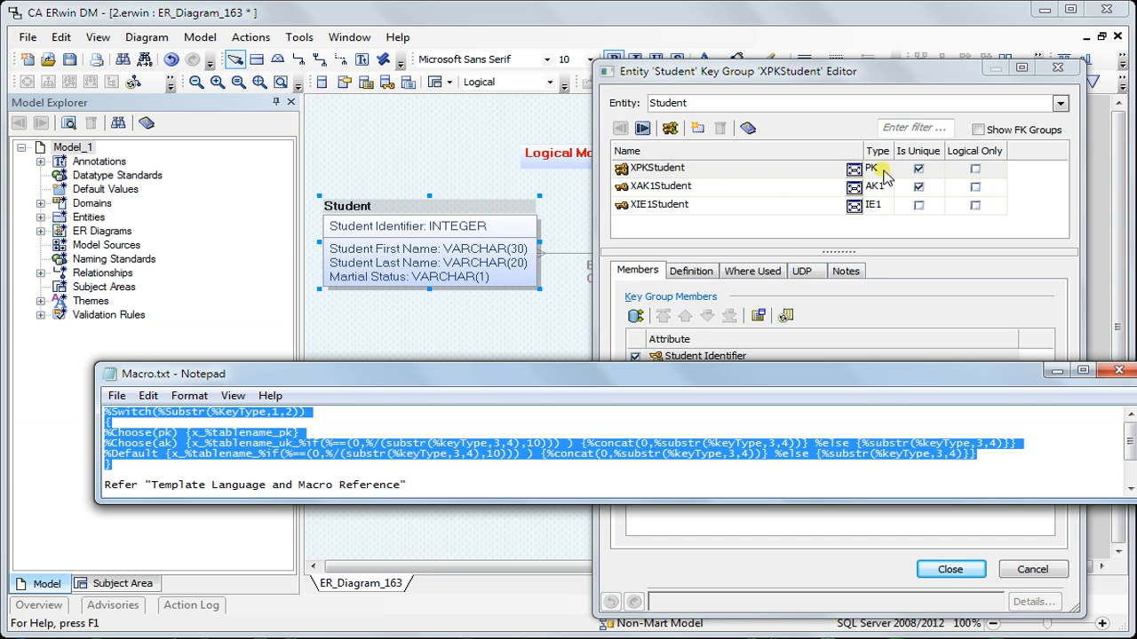
# - Review the macro text in Notepad and close it, returning to the Student Key Group editor
pyautogui.click(222, 413)
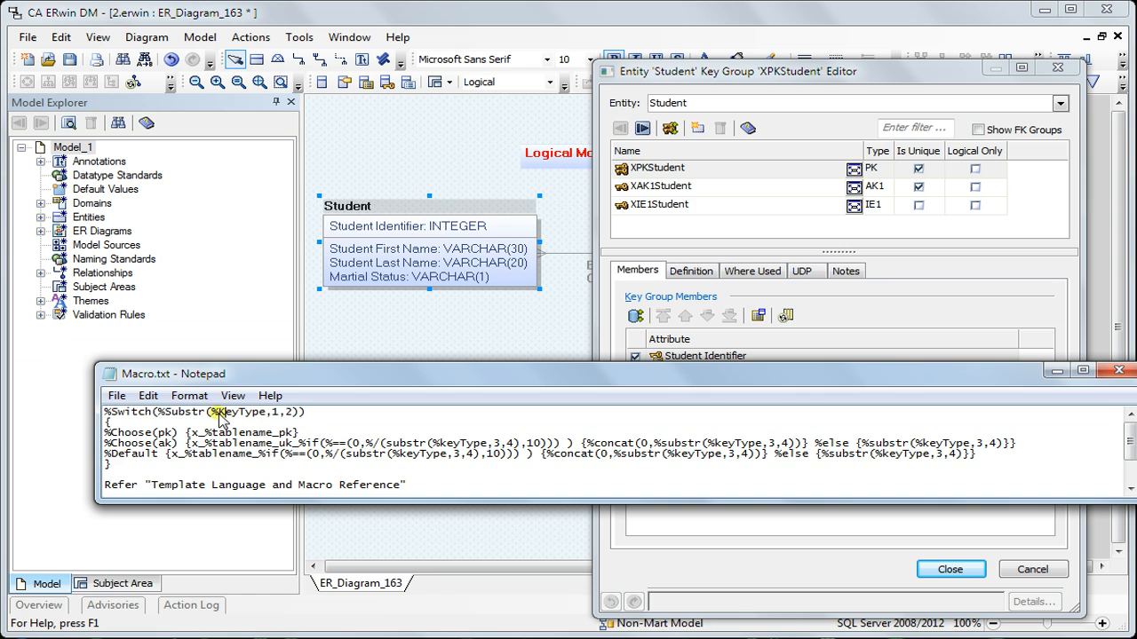
pyautogui.doubleClick(238, 412)
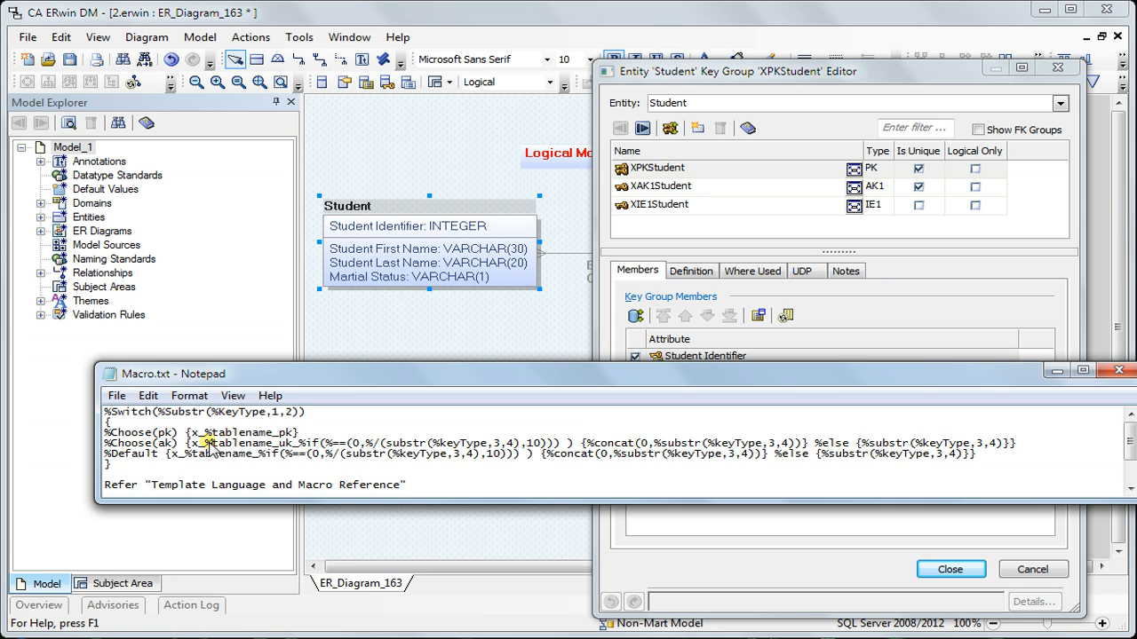
pyautogui.doubleClick(239, 444)
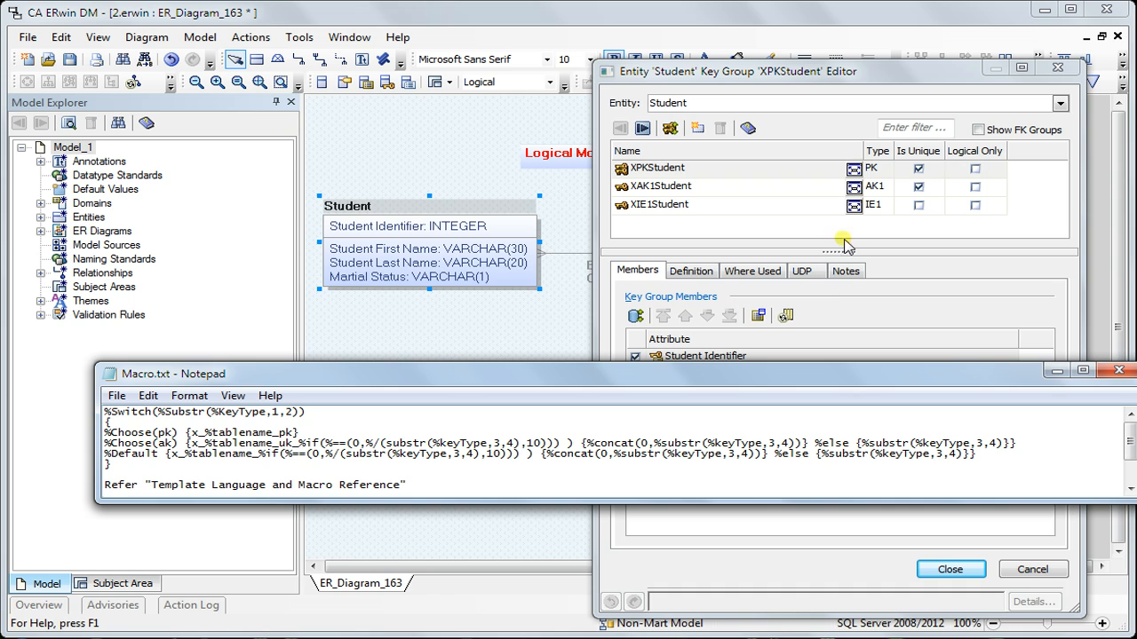
pyautogui.moveTo(885, 194)
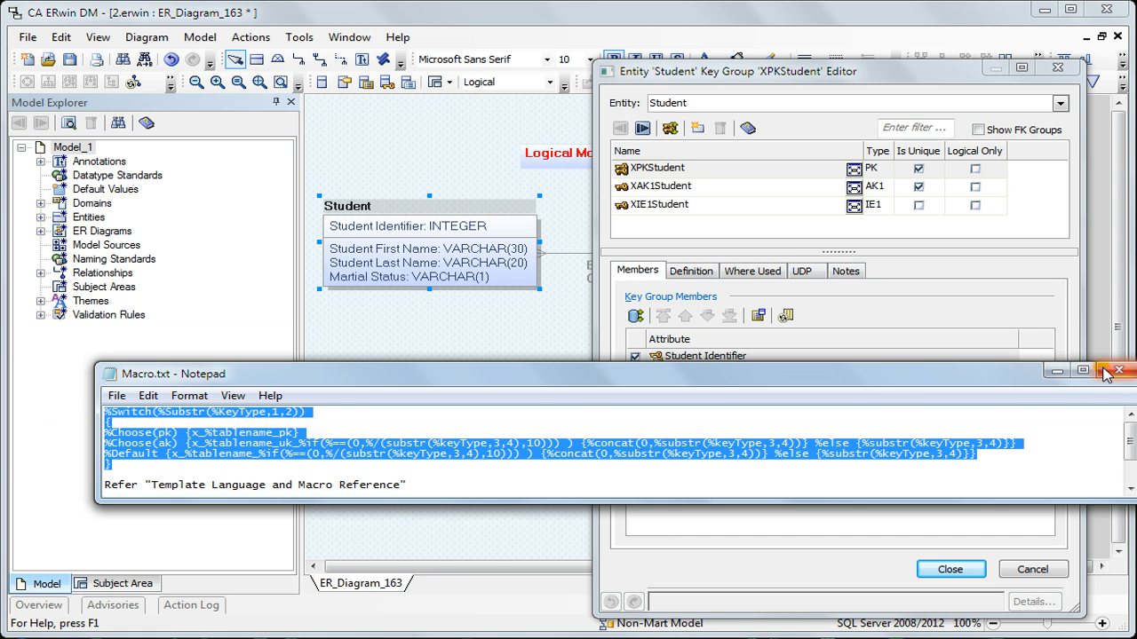
pyautogui.click(1117, 371)
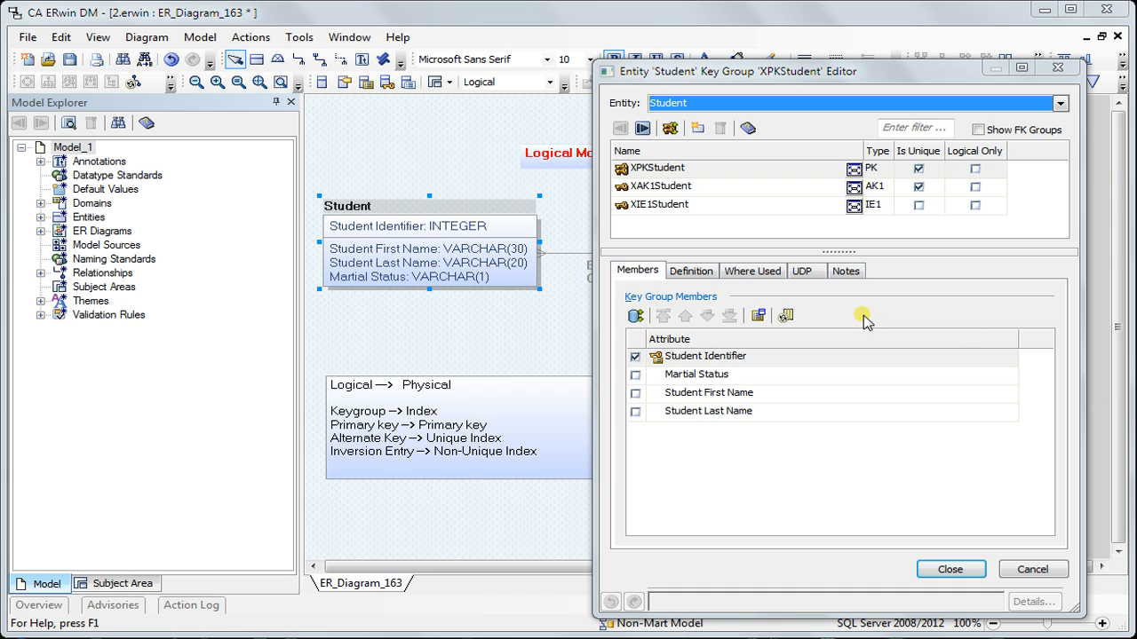